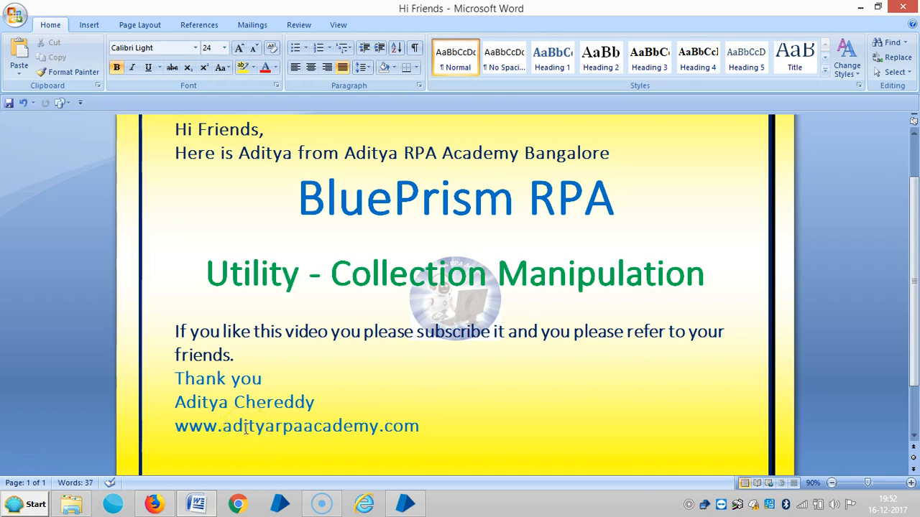
Switch to Blue Prism and start importing a release file from the File menu.
left_click(218, 425)
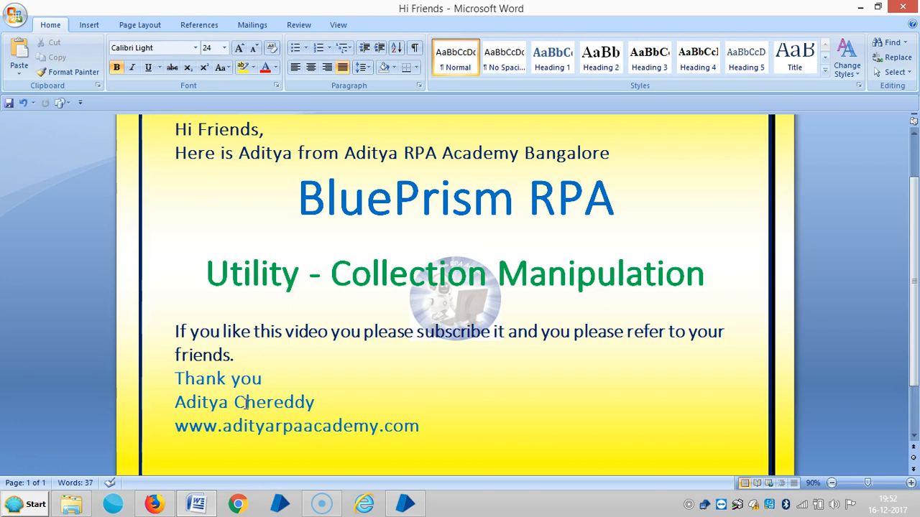
left_click(217, 425)
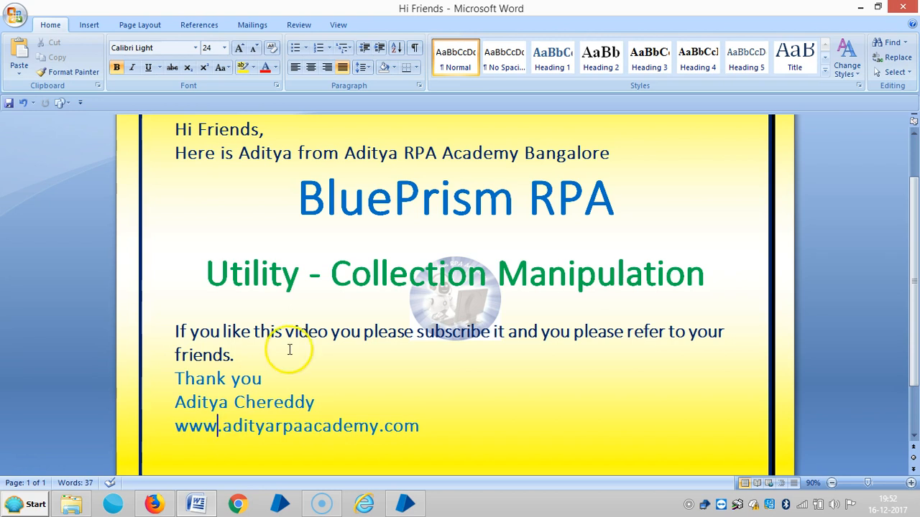
left_click(406, 503)
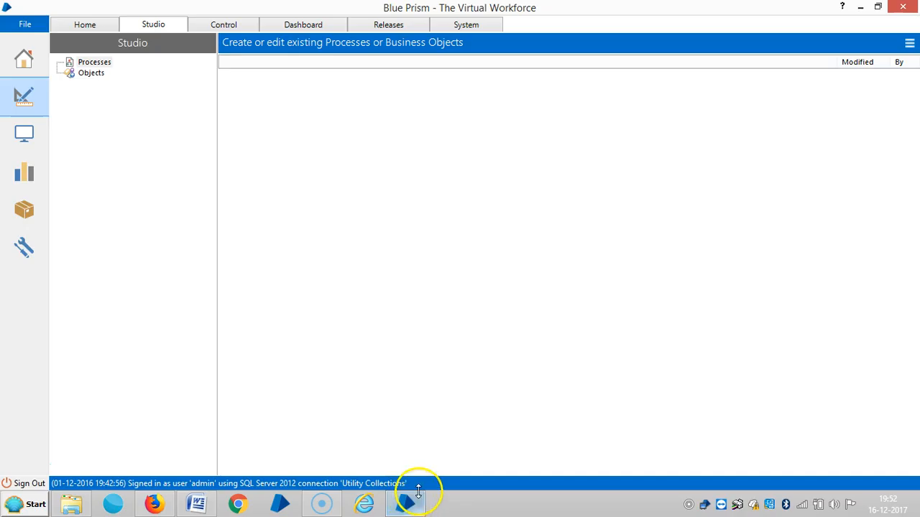
left_click(24, 24)
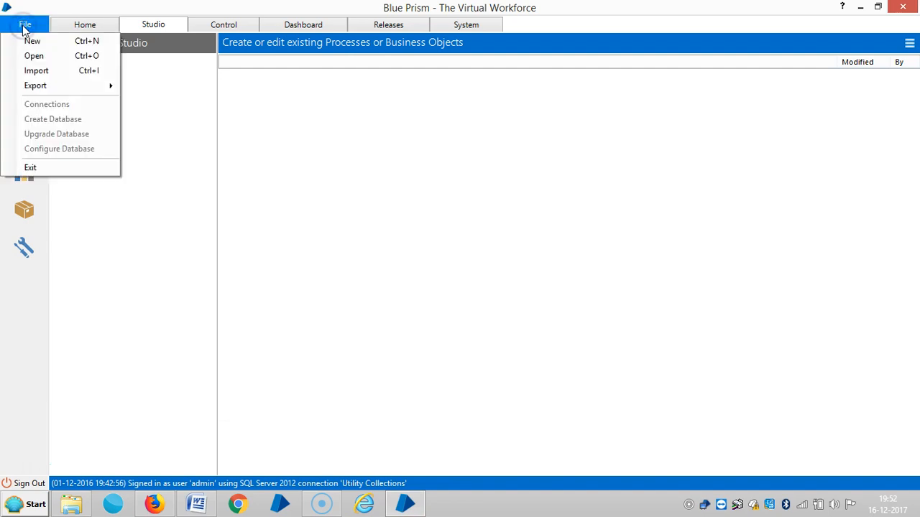
left_click(36, 71)
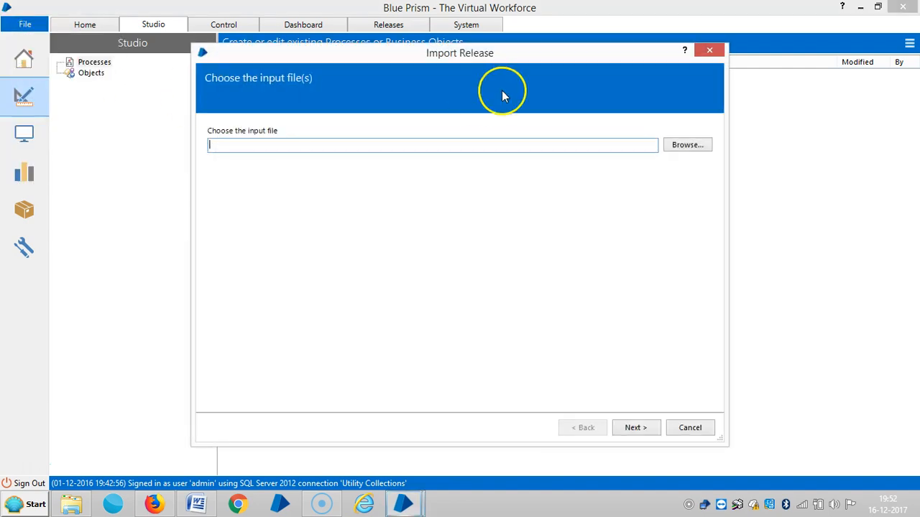
Browse to C:\Program Files\Blue Prism Limited\Blue Prism Automate.
left_click(686, 145)
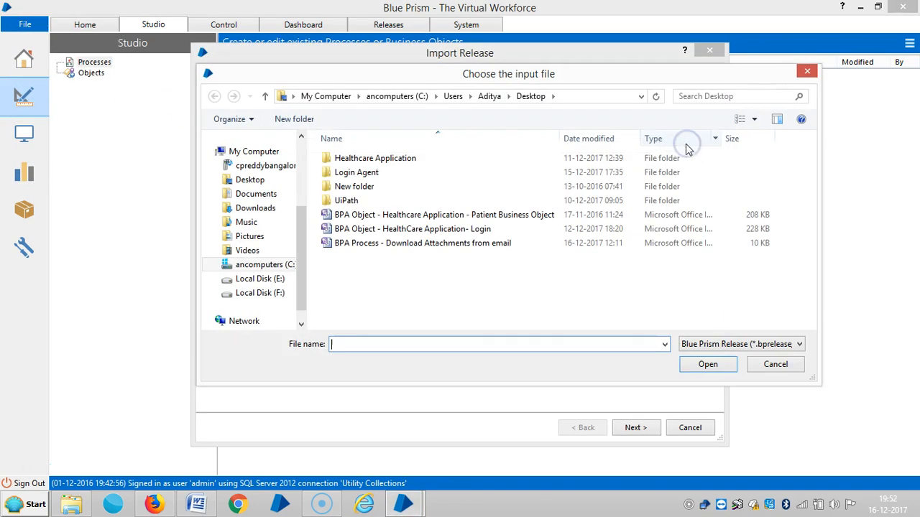
left_click(260, 279)
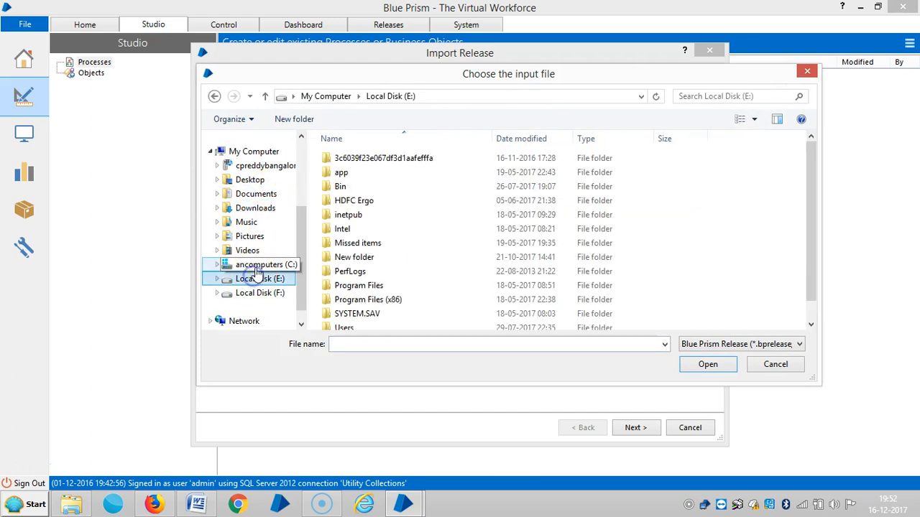
double_click(259, 265)
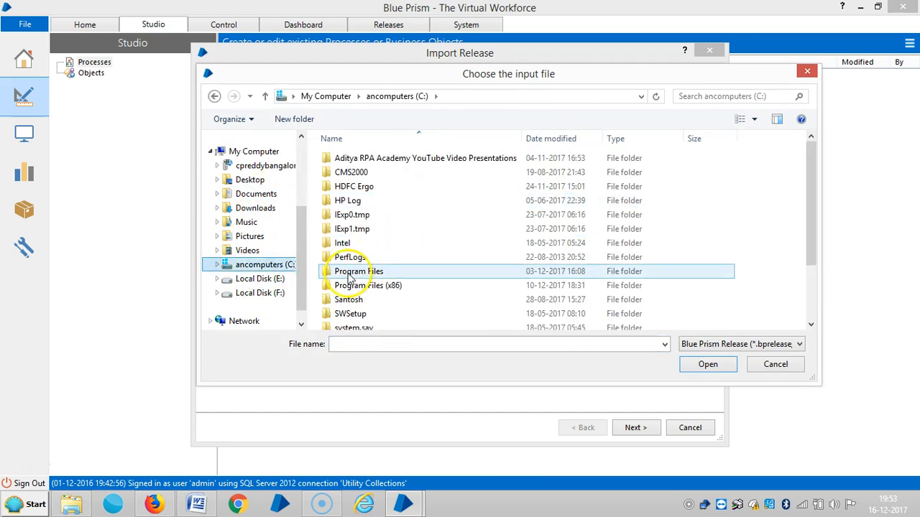
double_click(357, 271)
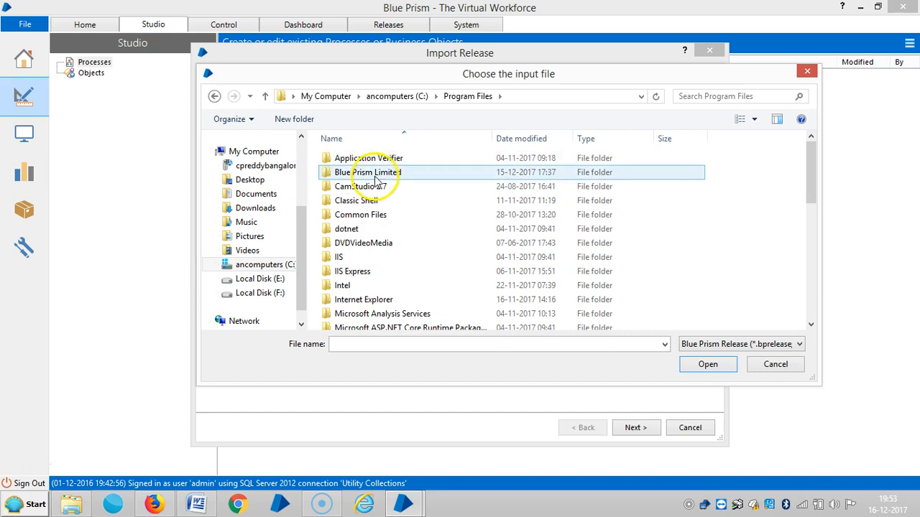
double_click(371, 171)
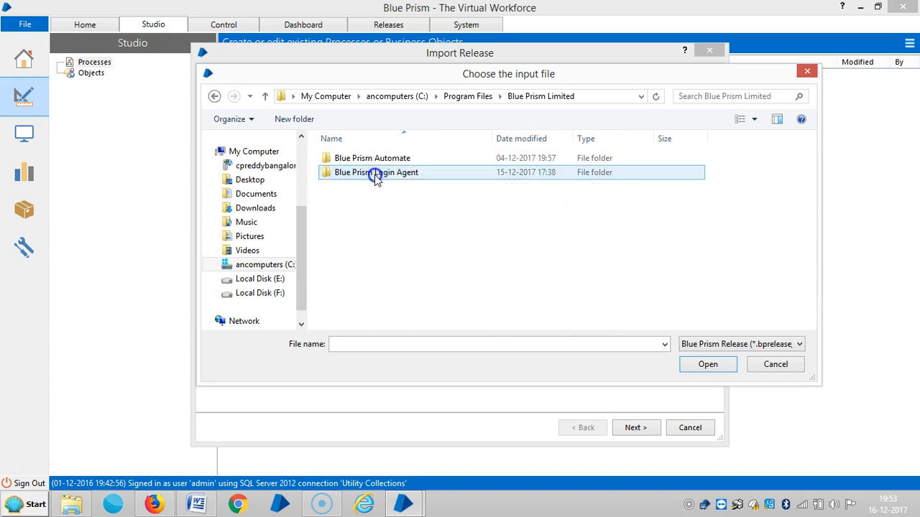
double_click(373, 158)
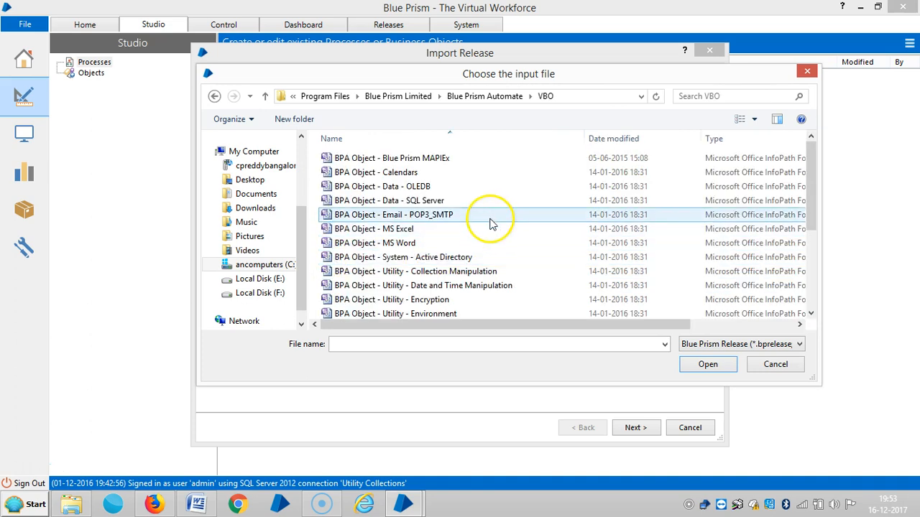
Pick the Utility - Collection Manipulation file and import it into the database.
left_click(416, 271)
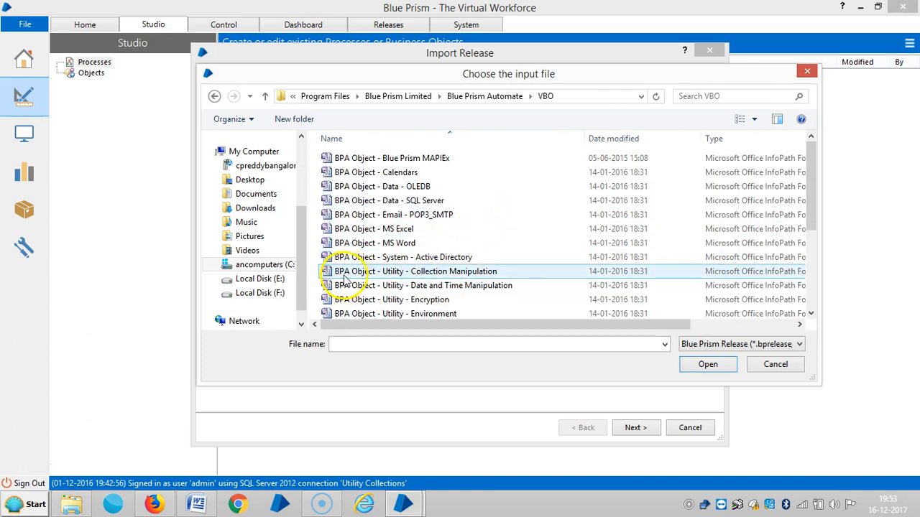
mouse_move(399, 275)
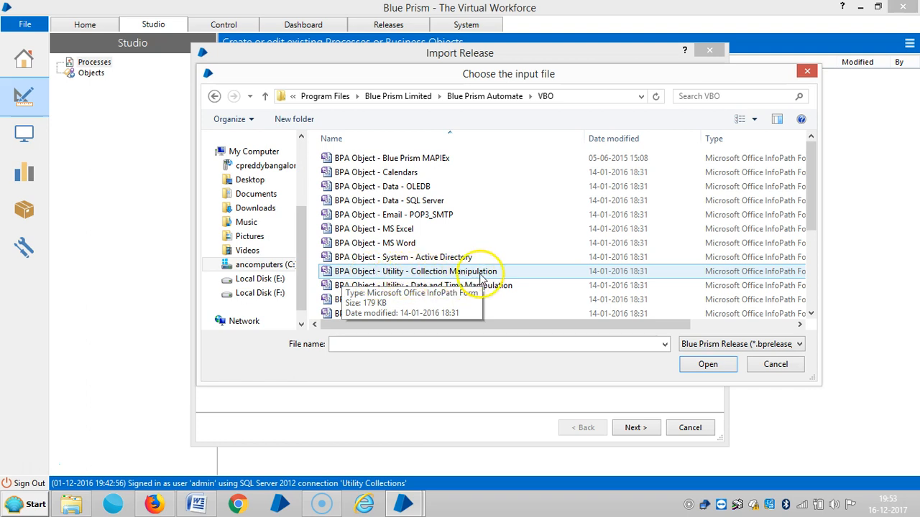
left_click(415, 271)
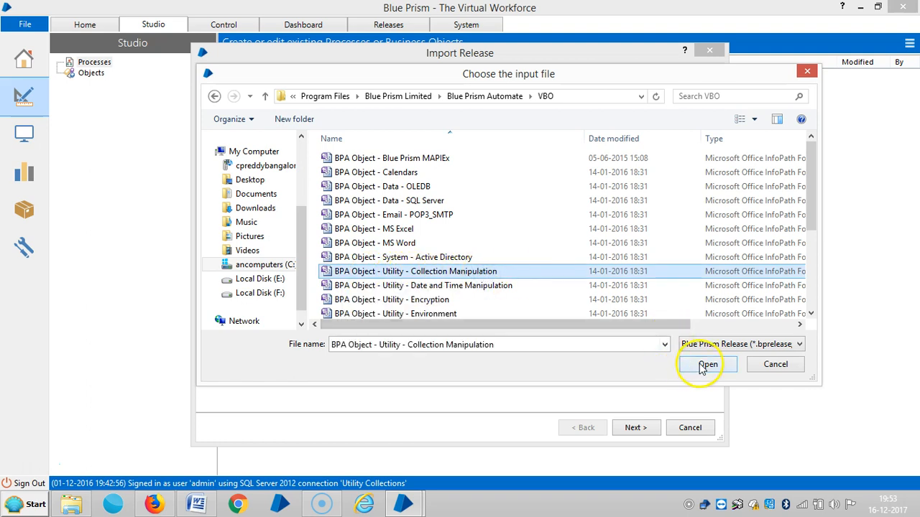
left_click(708, 365)
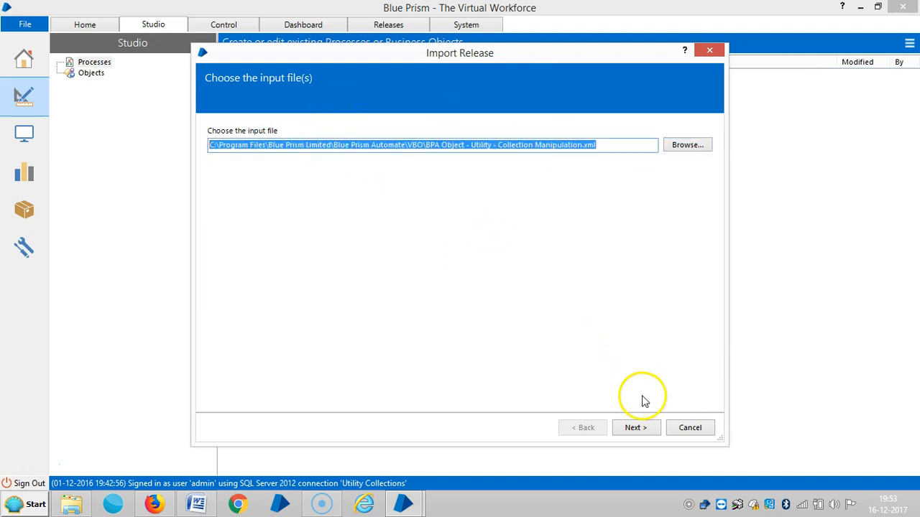
left_click(635, 427)
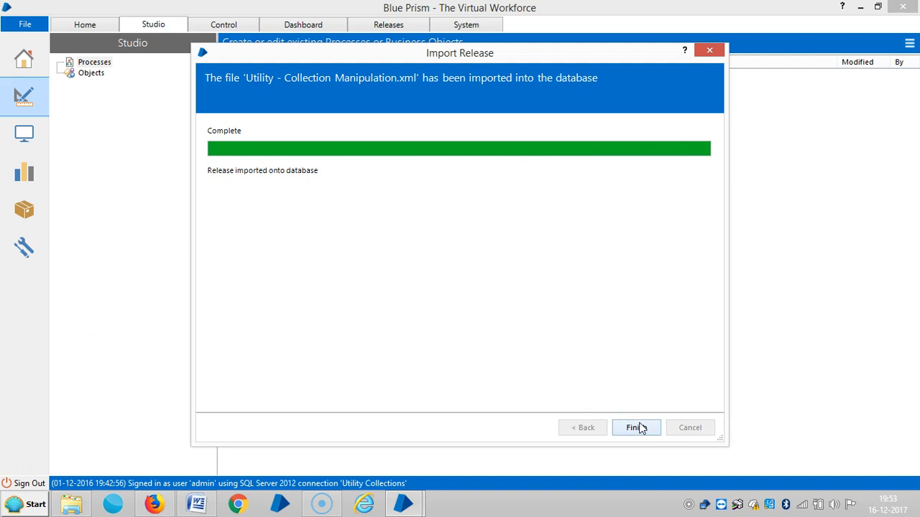
Close the import wizard and expand Objects to reveal the imported Collection Manipulation object.
left_click(635, 428)
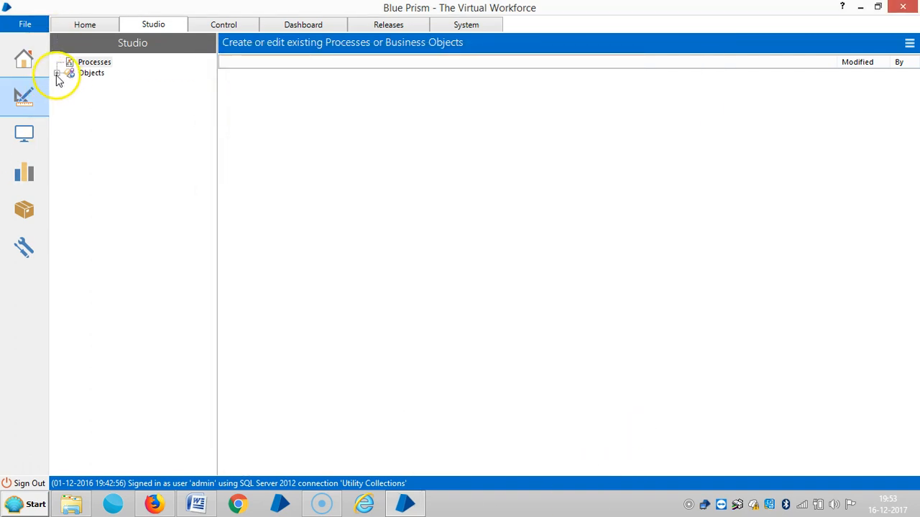
left_click(58, 72)
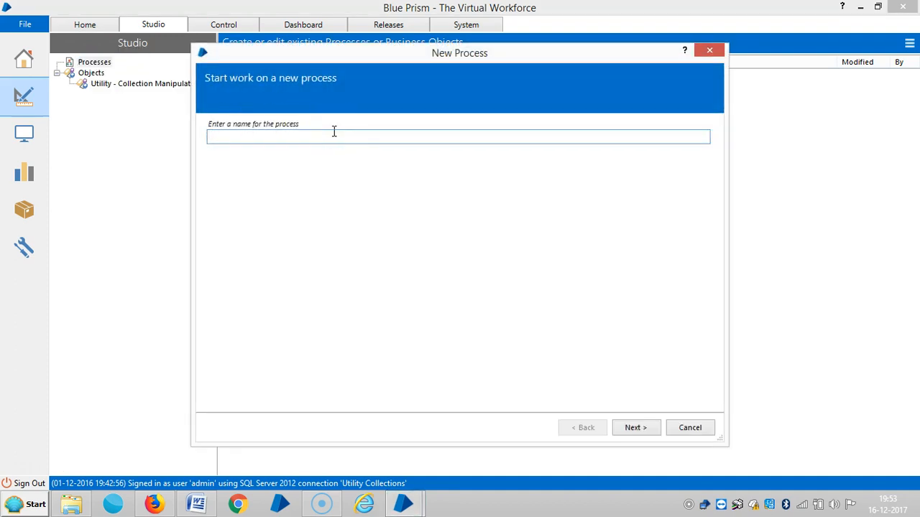
Name the new process 'Collection Manipulation Process'.
type("Collection Mani")
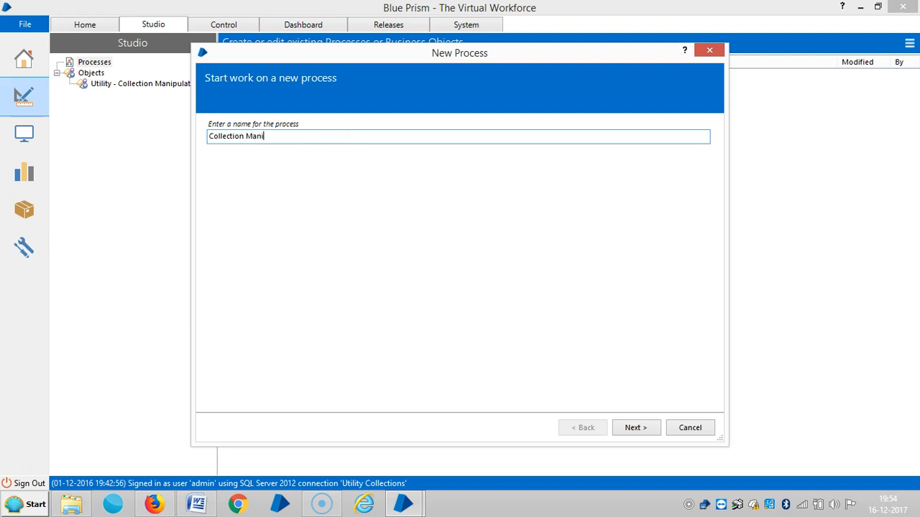
type("pulatio")
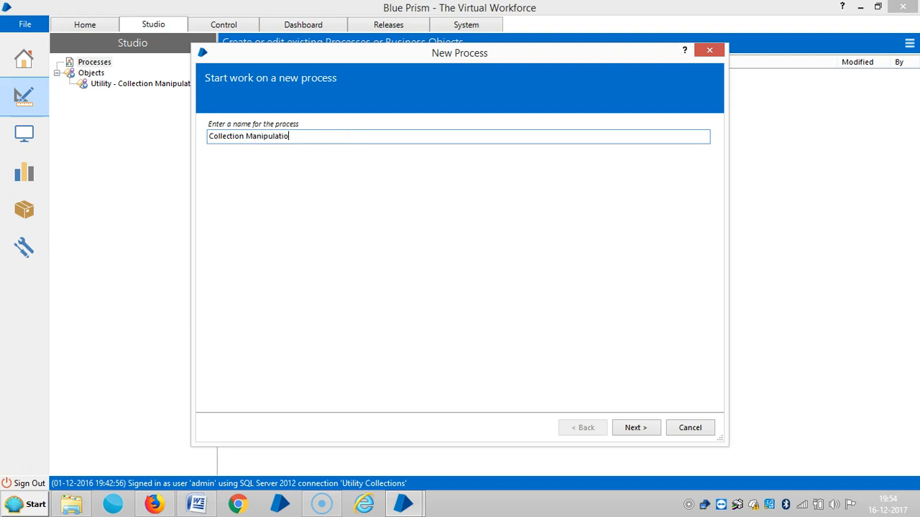
type("n")
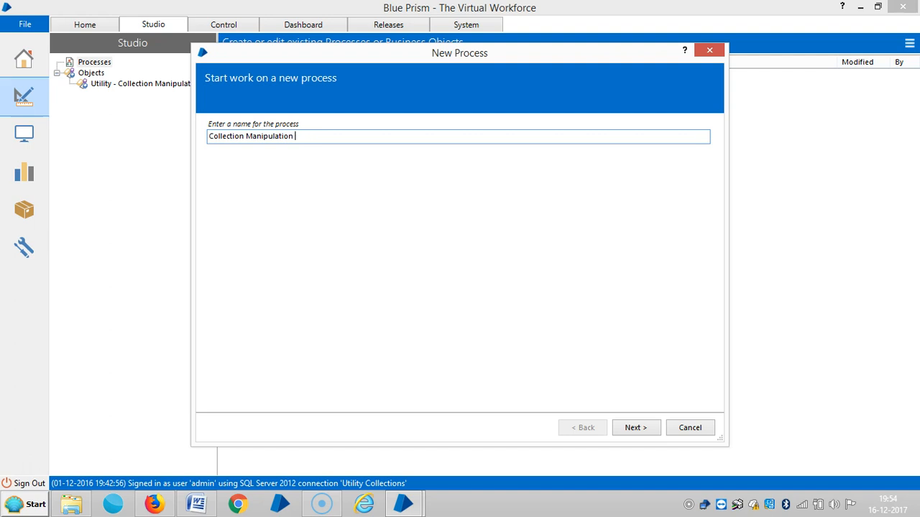
type("Process")
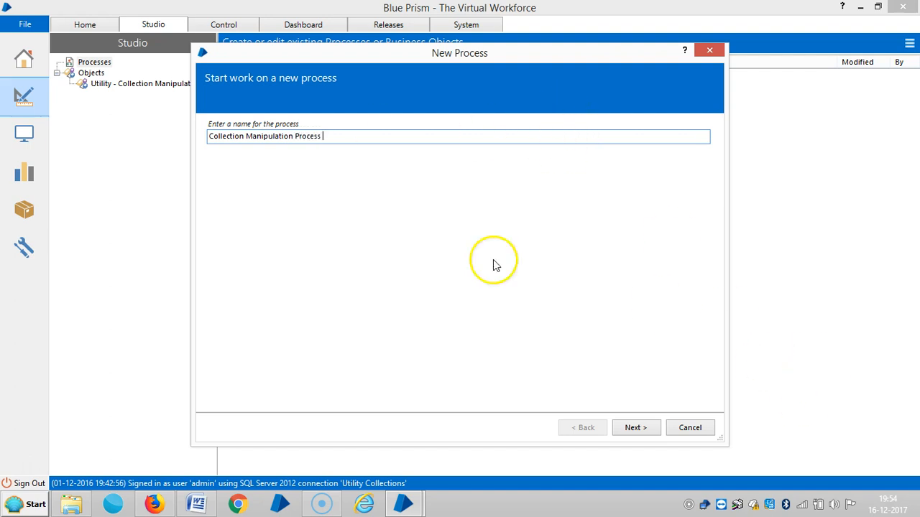
triple_click(263, 136)
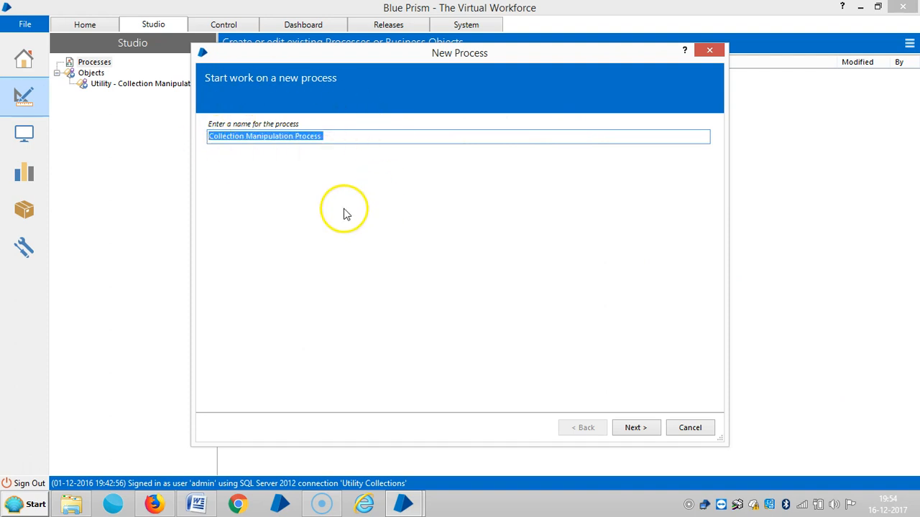
mouse_move(328, 196)
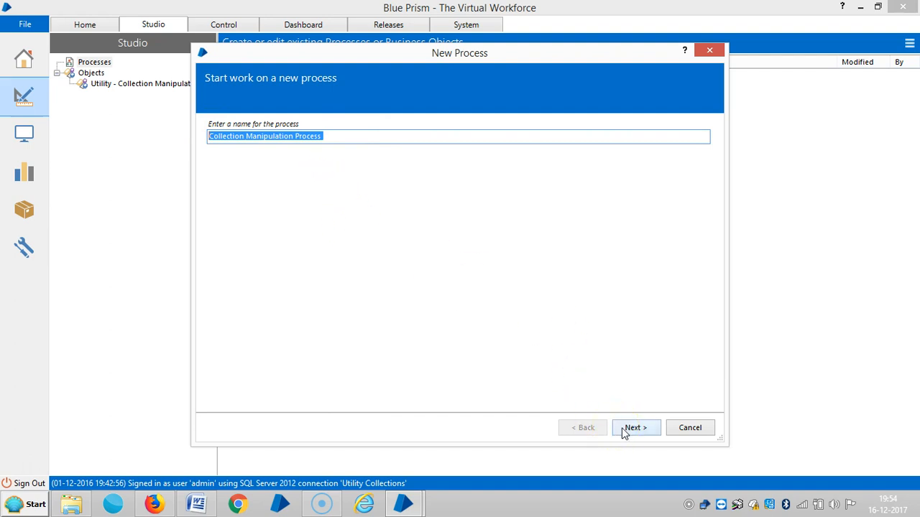
Add the description 'Collection Manipulation Process' and finish creating the process.
left_click(634, 428)
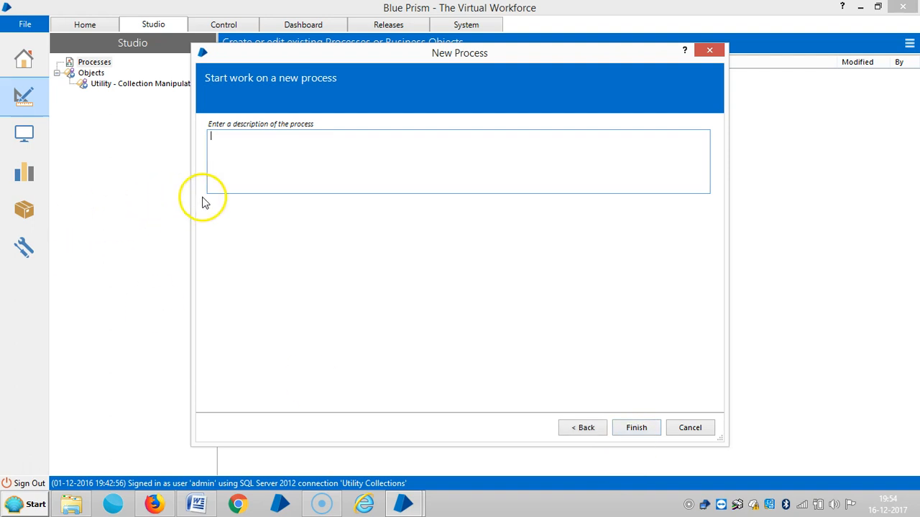
type("Collection Manipulation Process")
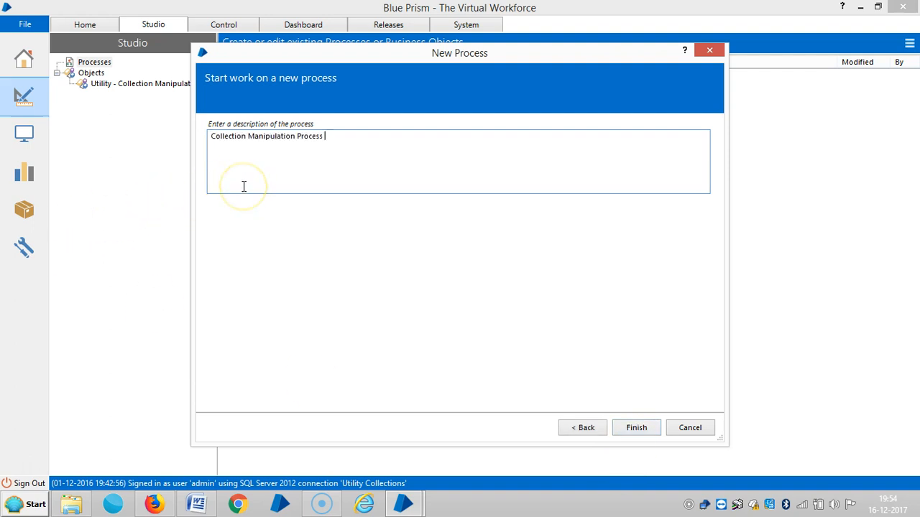
left_click(635, 427)
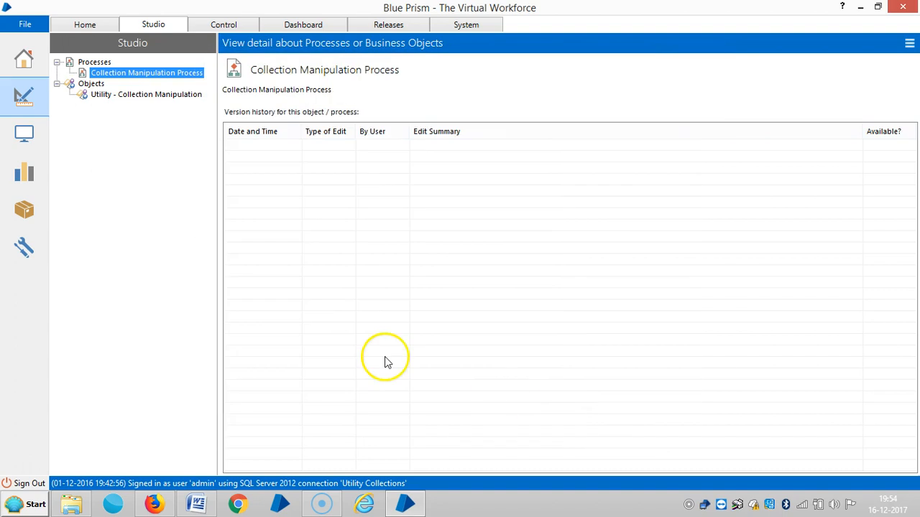
Open the process in Process Studio, reposition Start and End, and place an Action stage below Start.
double_click(146, 72)
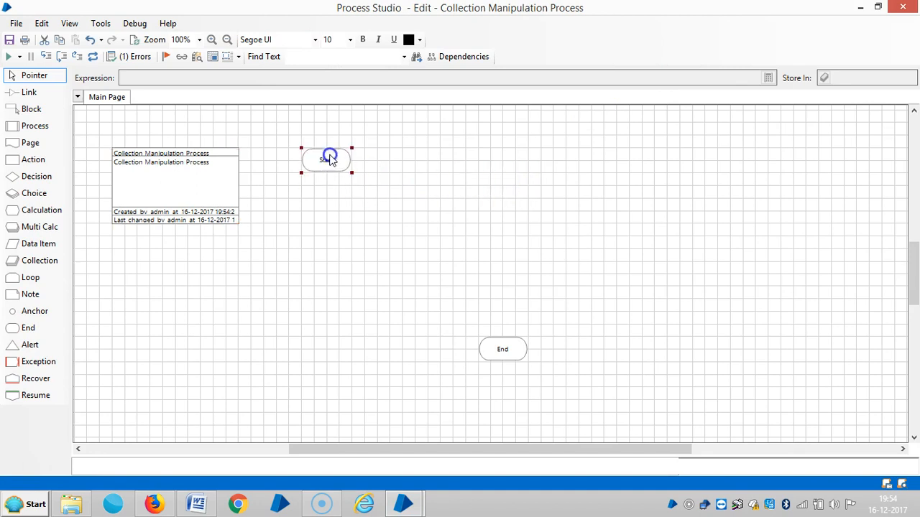
left_click_drag(325, 159, 325, 362)
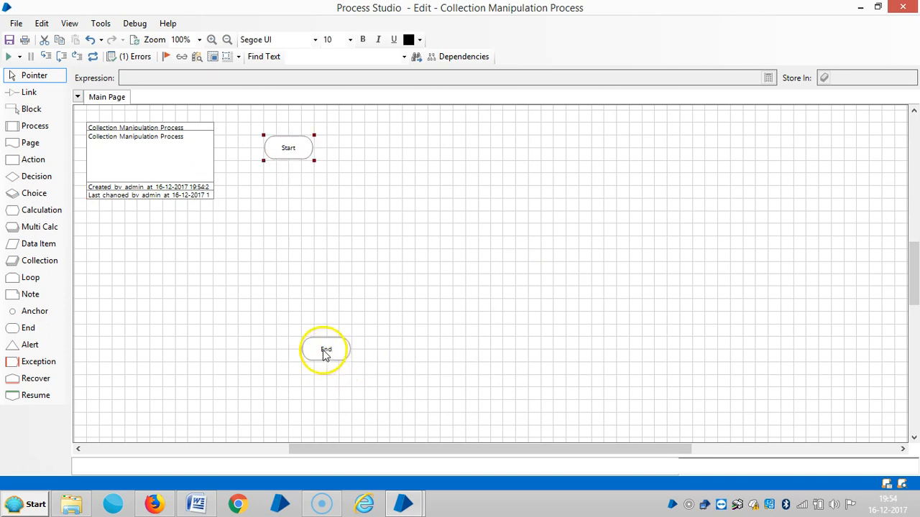
left_click_drag(325, 350, 275, 386)
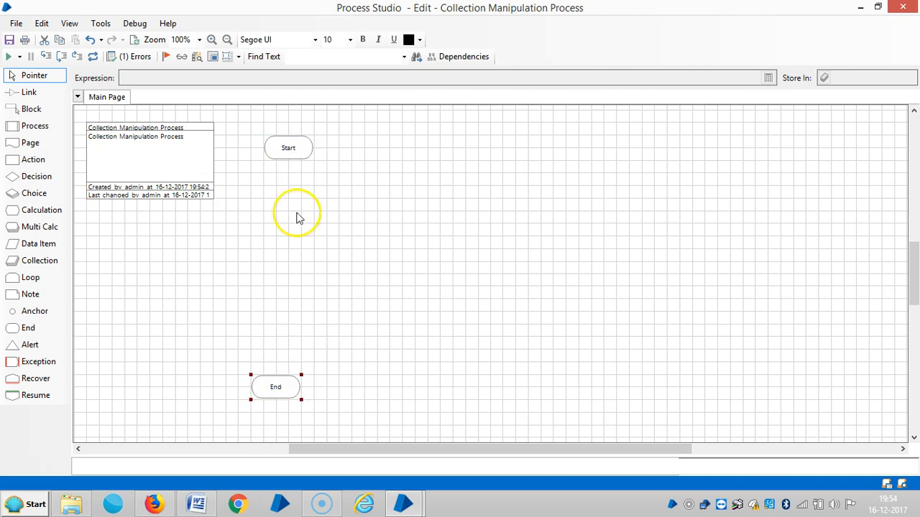
left_click(31, 108)
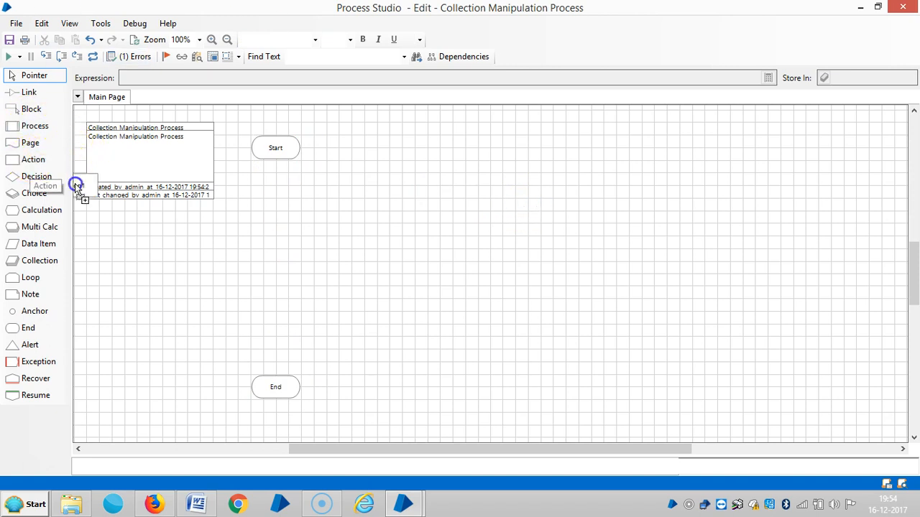
left_click_drag(77, 186, 275, 185)
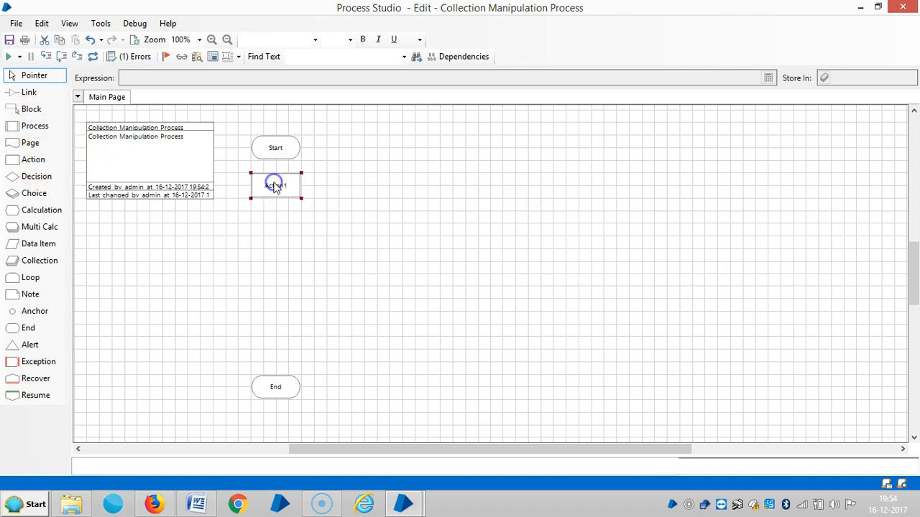
Choose Utility - Collection Manipulation as Action1's business object in Action Properties.
double_click(276, 183)
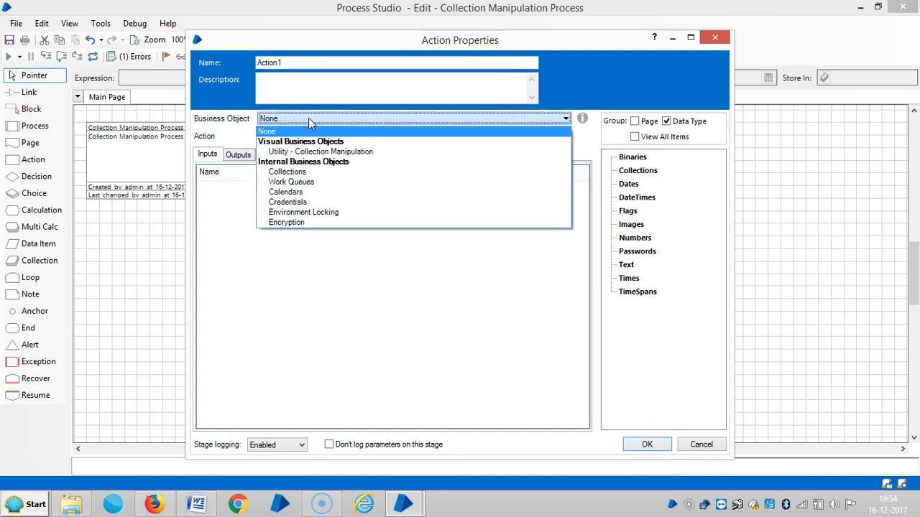
mouse_move(331, 141)
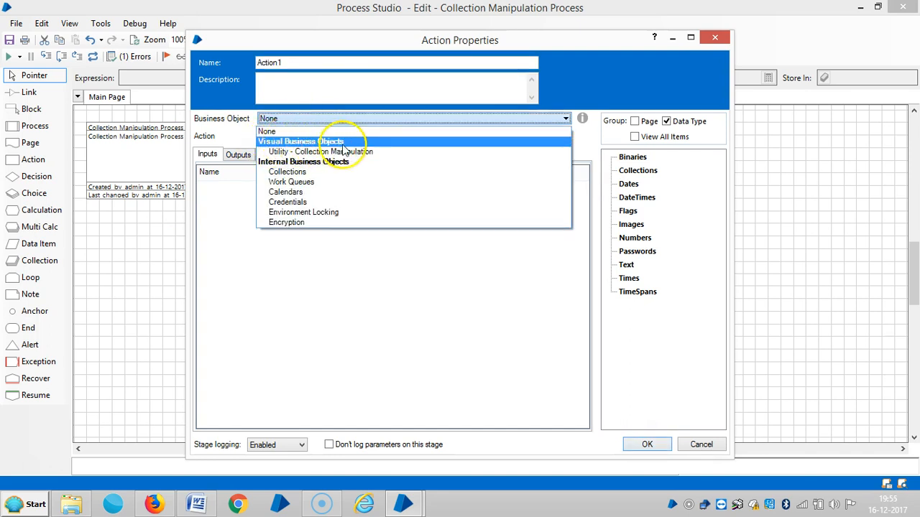
mouse_move(341, 152)
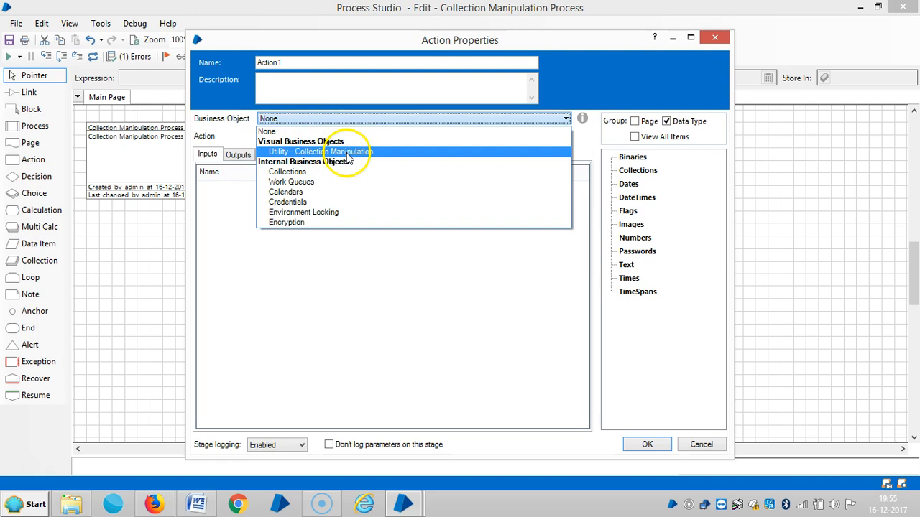
left_click(320, 152)
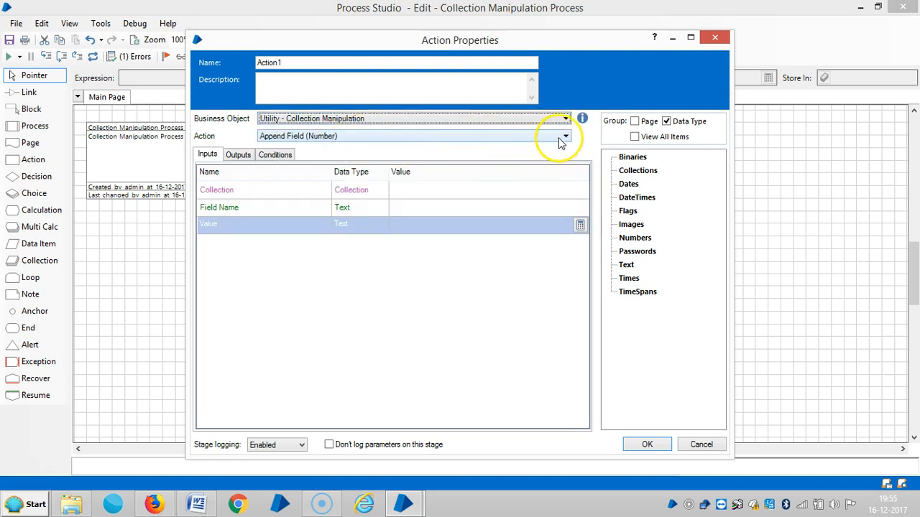
Show the Action dropdown and scroll through the object's actions down to Transpose Collection.
left_click(565, 136)
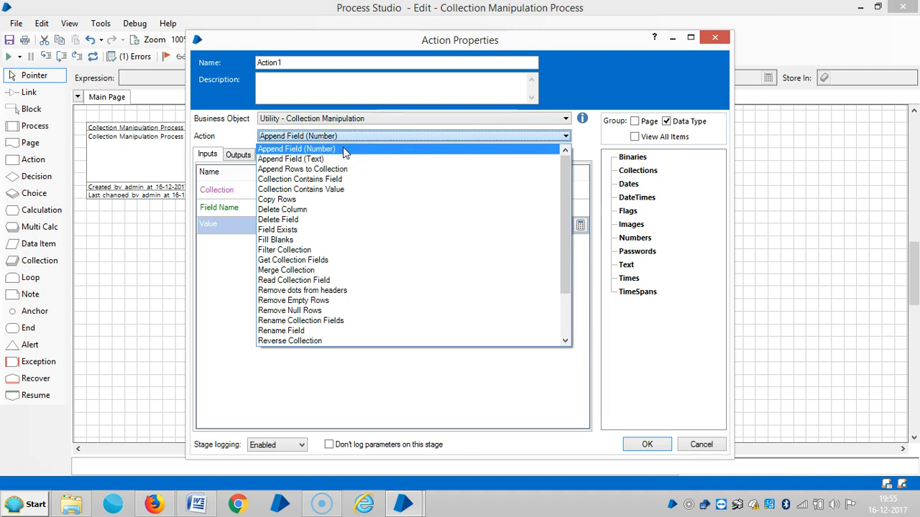
mouse_move(302, 169)
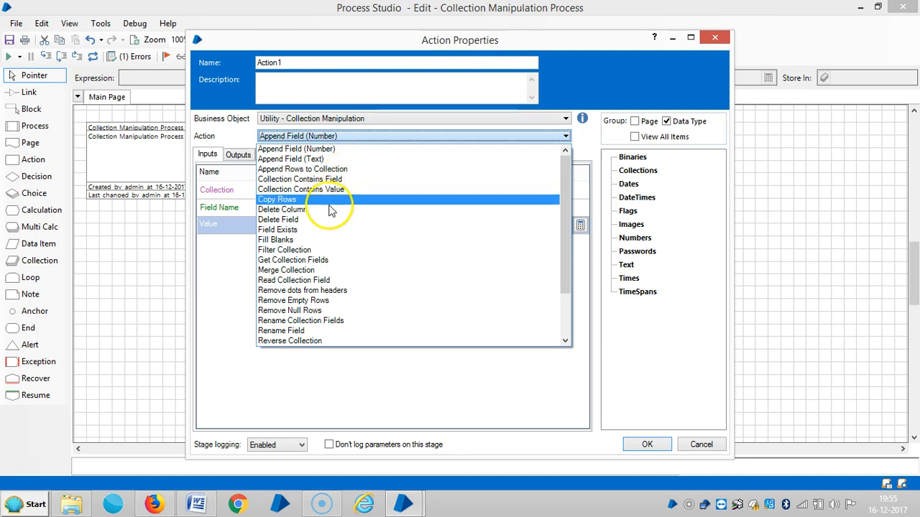
mouse_move(313, 219)
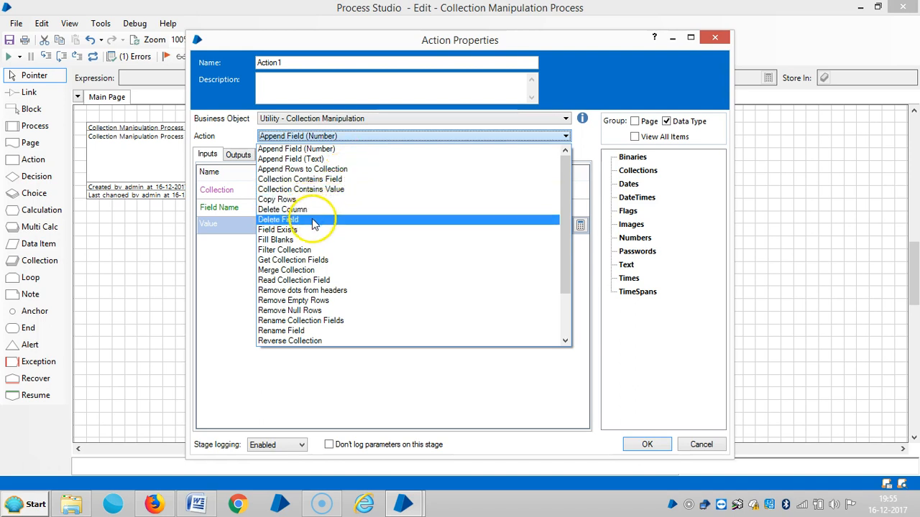
mouse_move(323, 240)
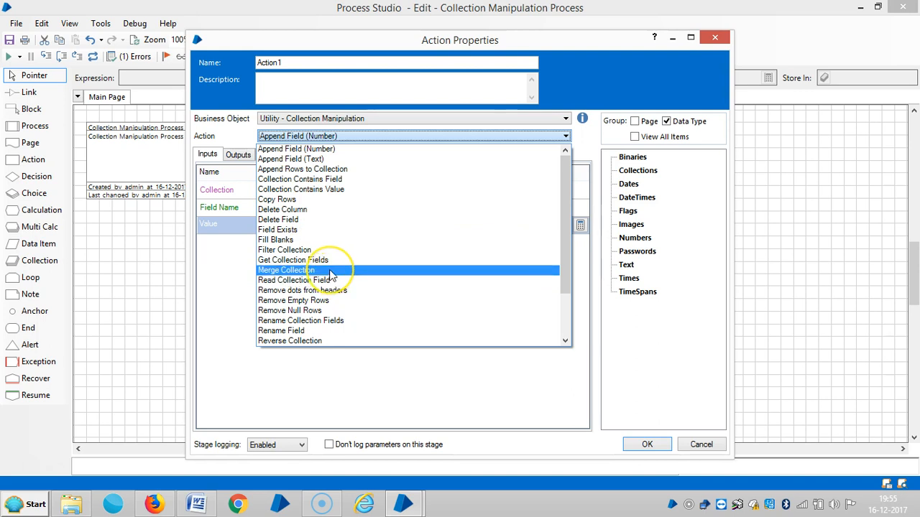
mouse_move(336, 275)
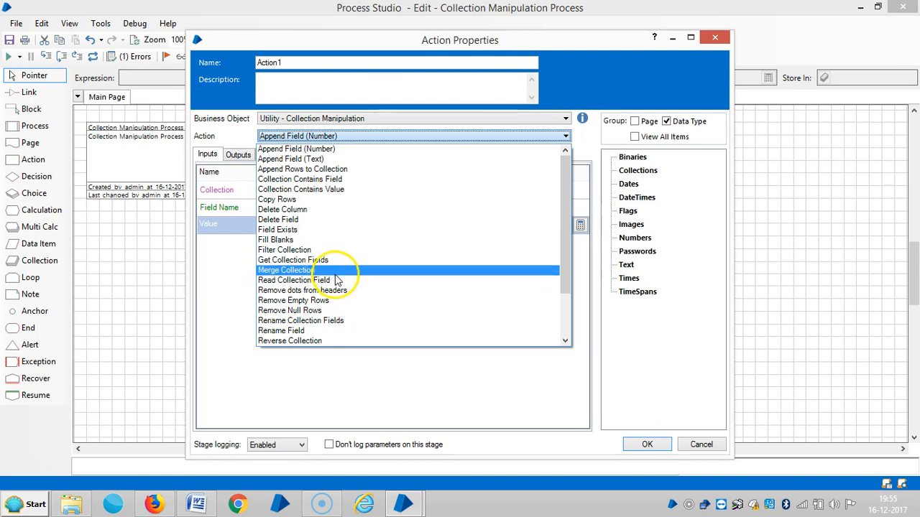
mouse_move(335, 301)
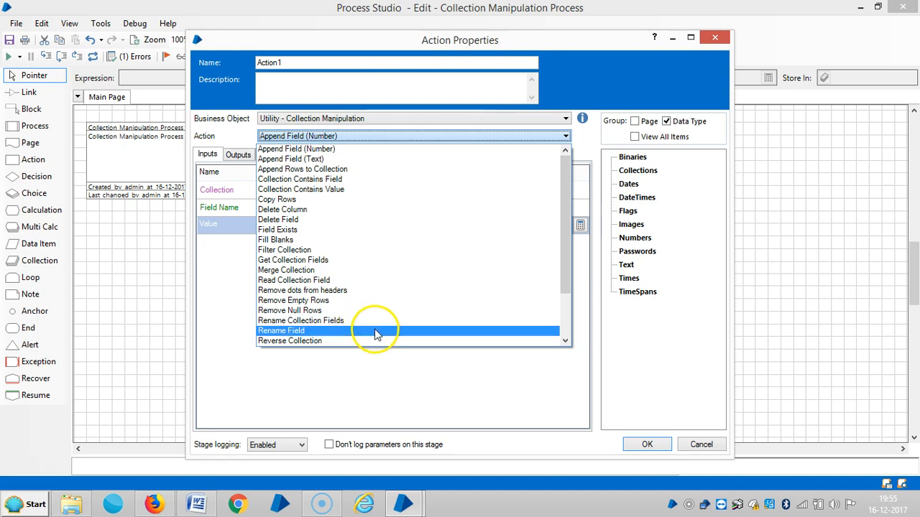
scroll("down", 3)
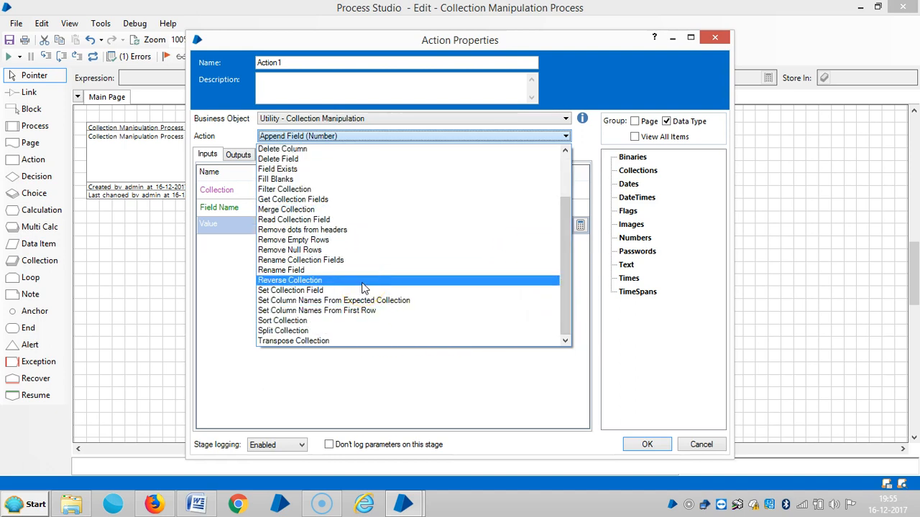
mouse_move(363, 291)
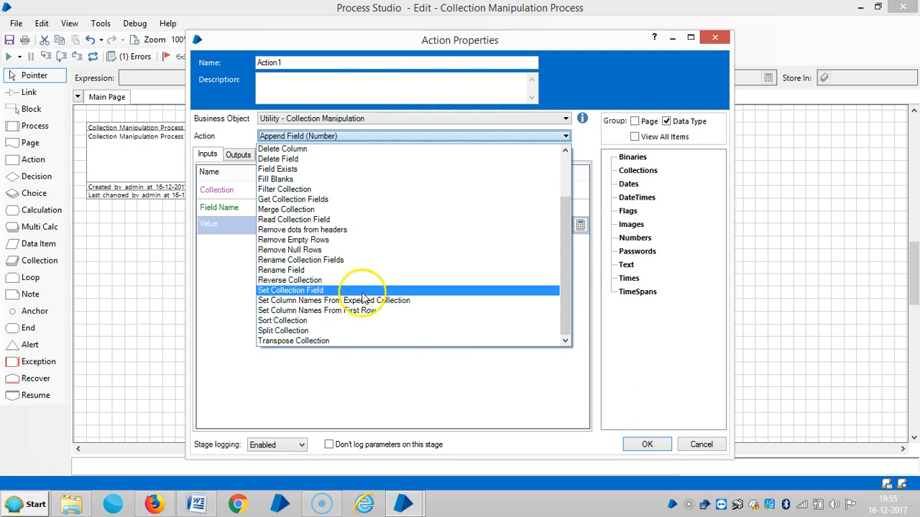
mouse_move(333, 300)
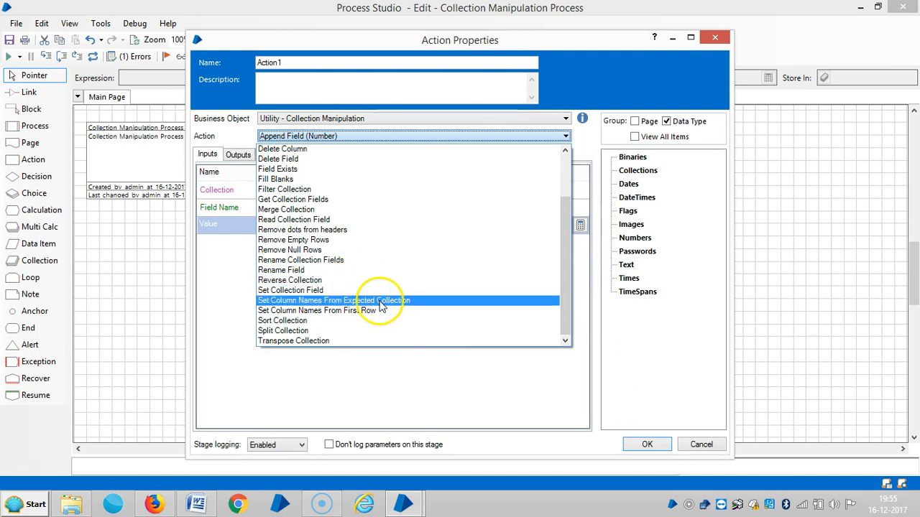
mouse_move(404, 309)
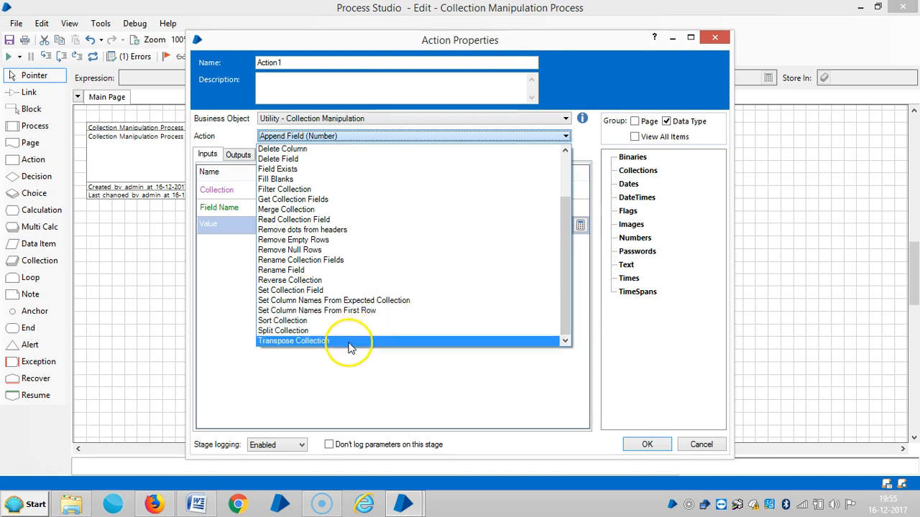
mouse_move(473, 352)
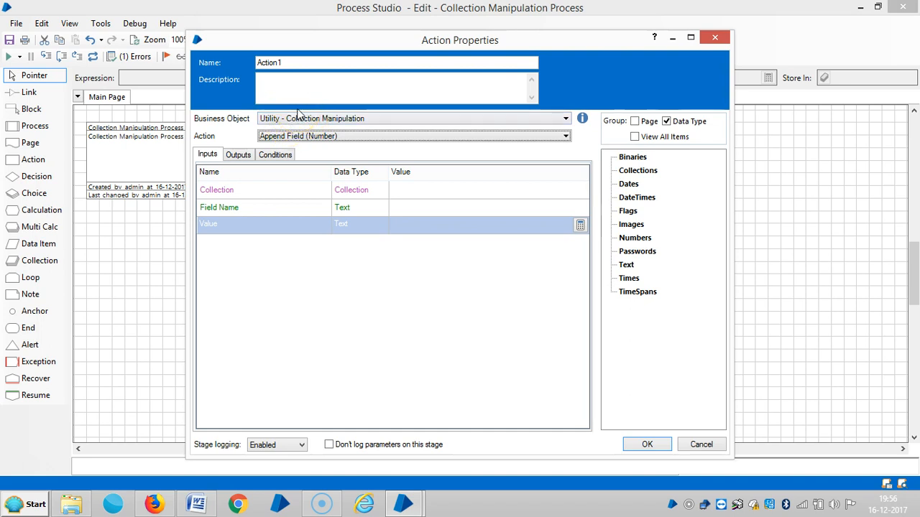
mouse_move(287, 115)
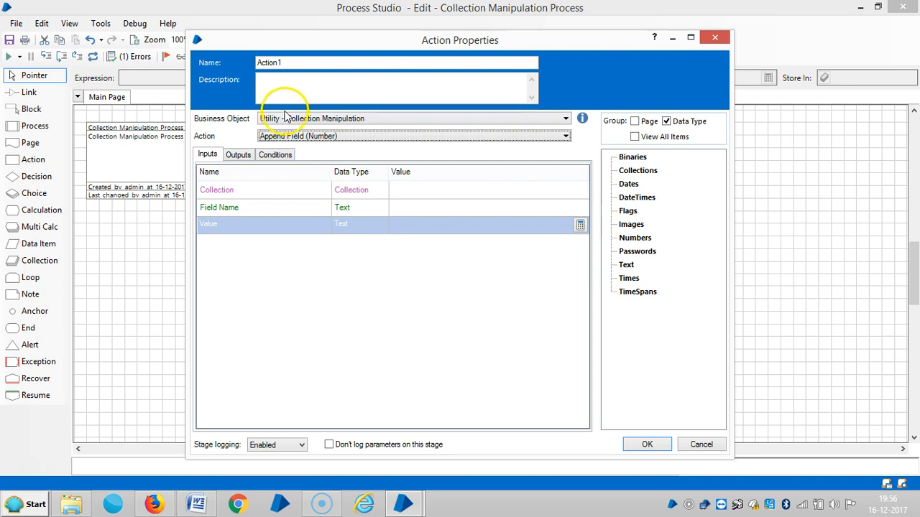